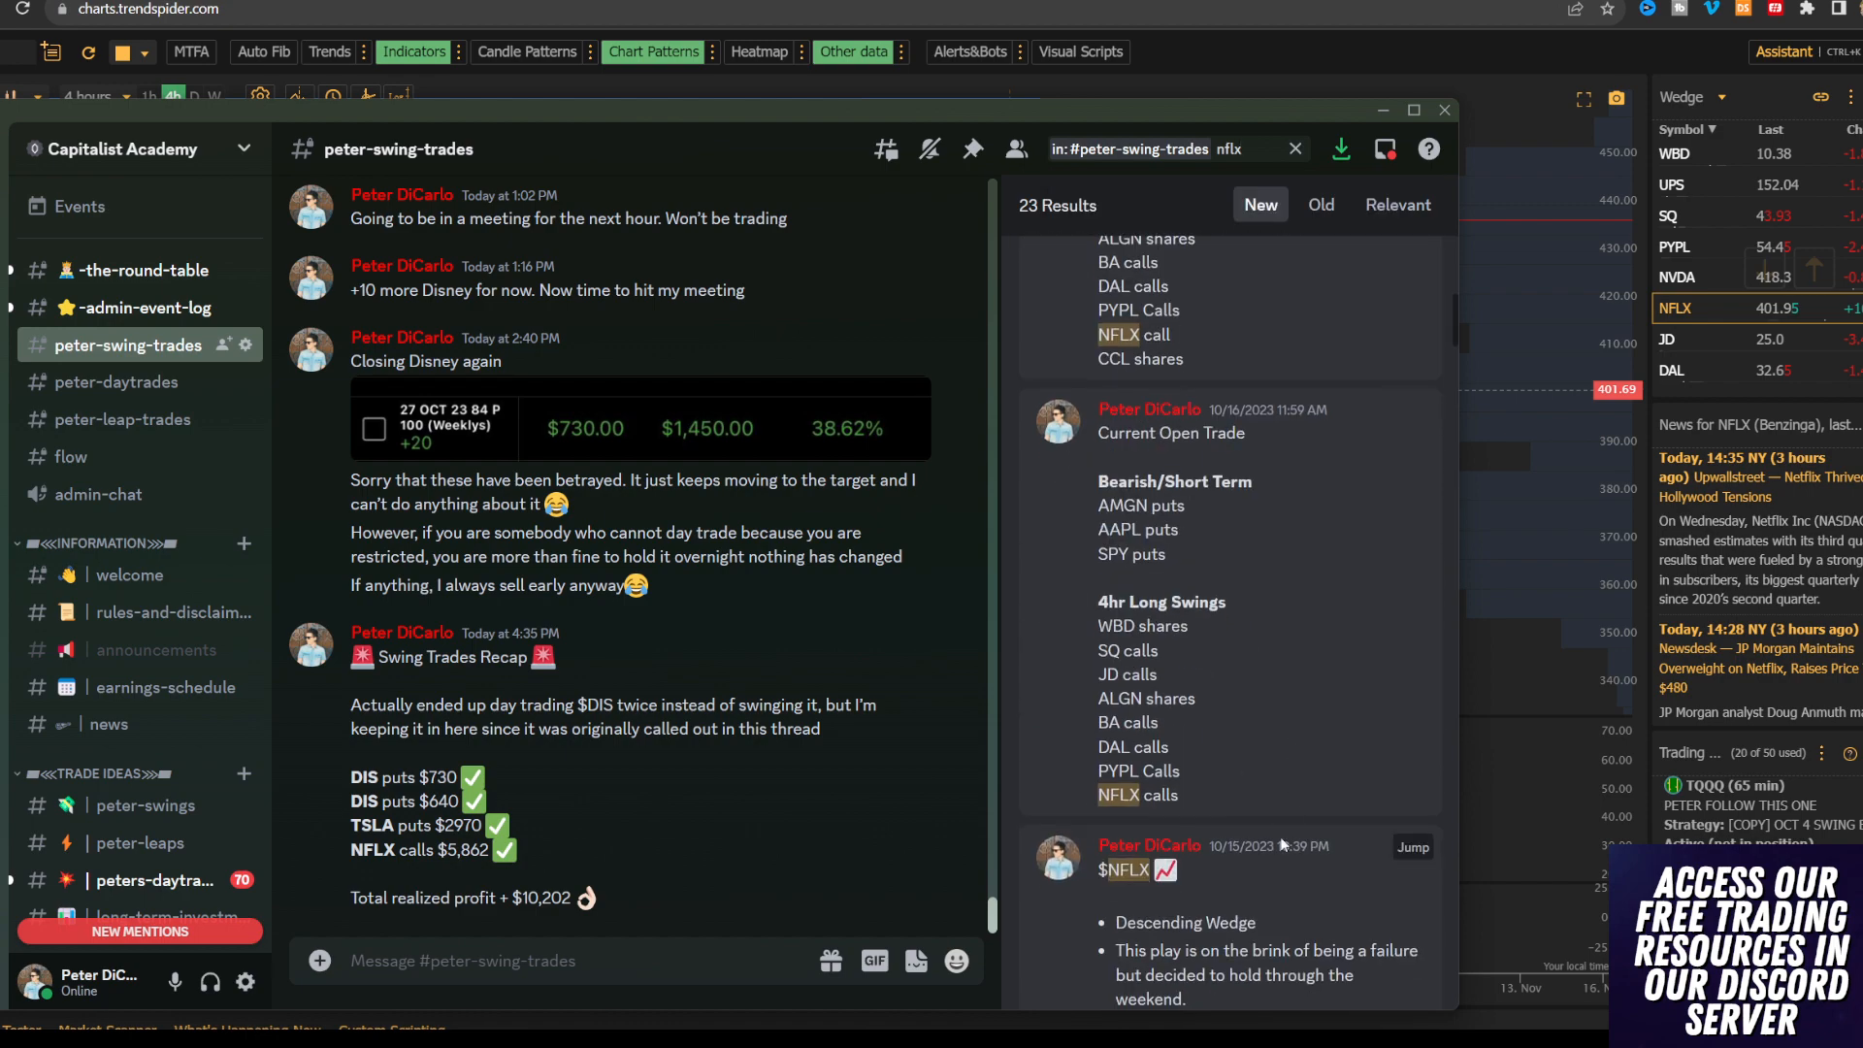
pyautogui.scroll(-3)
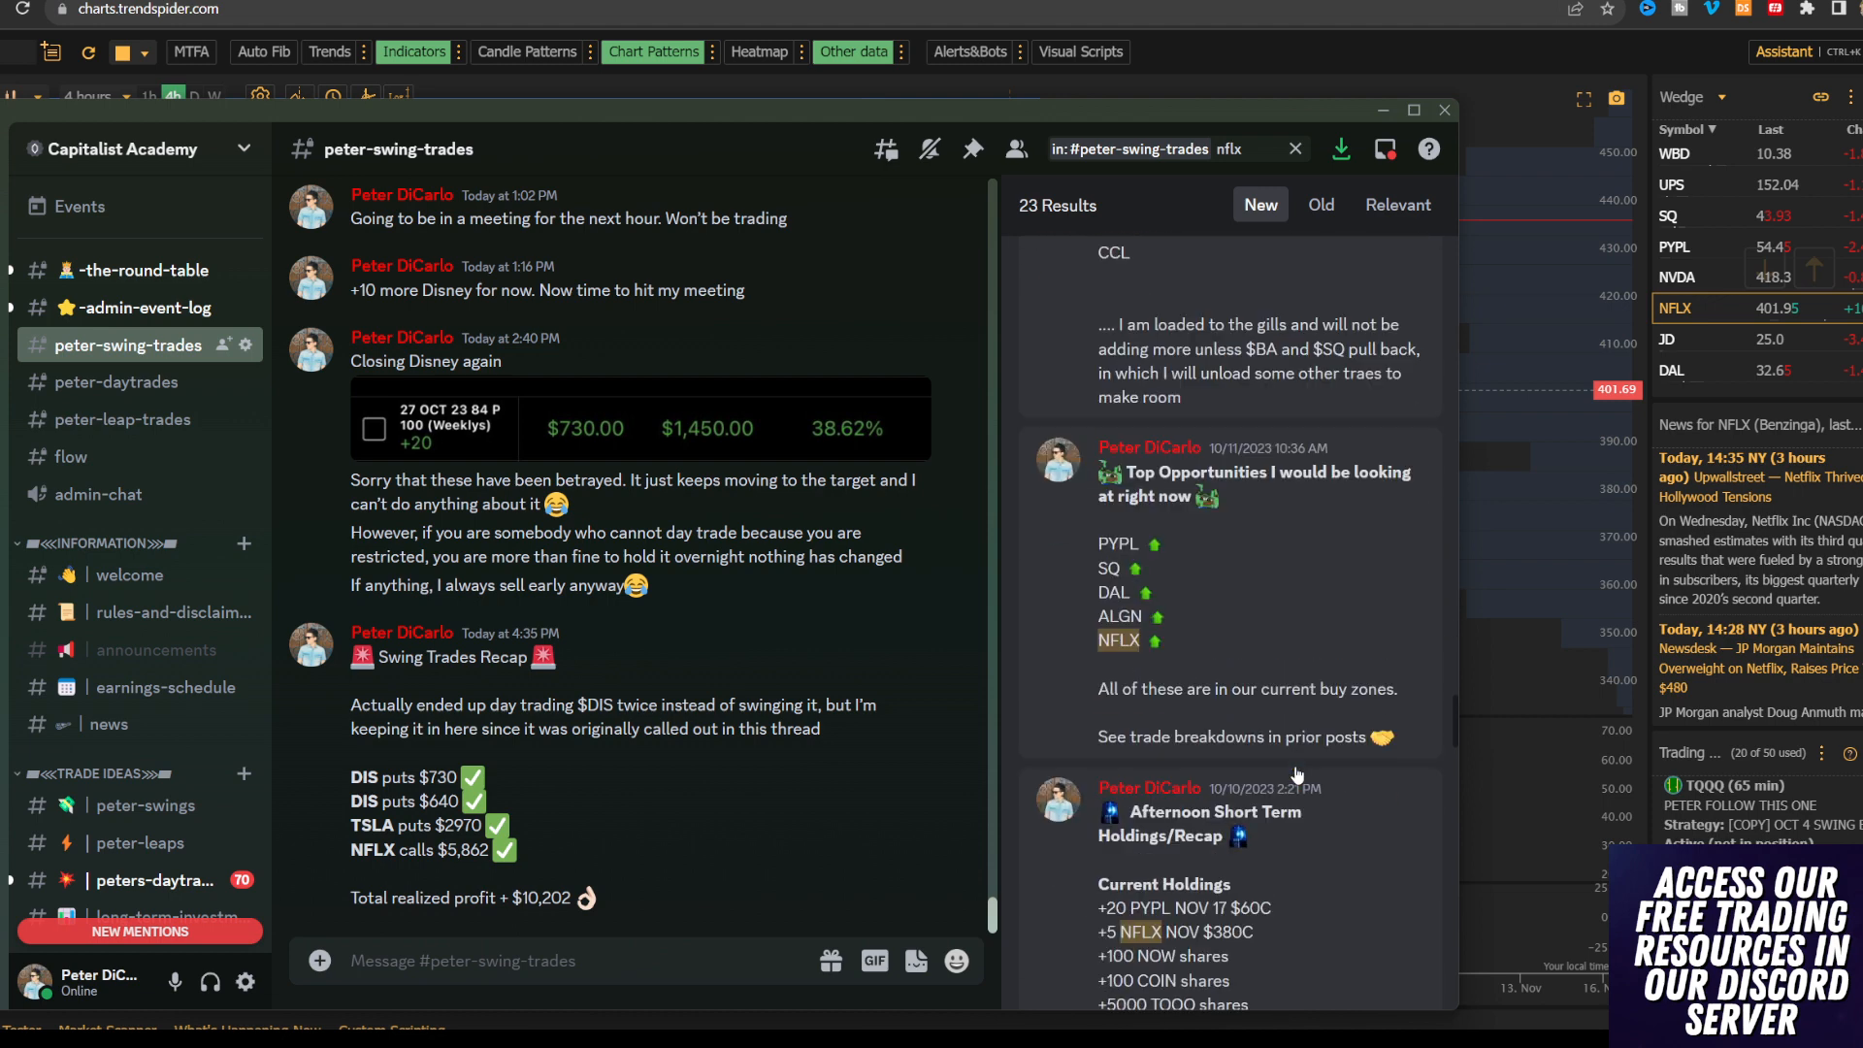
pyautogui.scroll(-3)
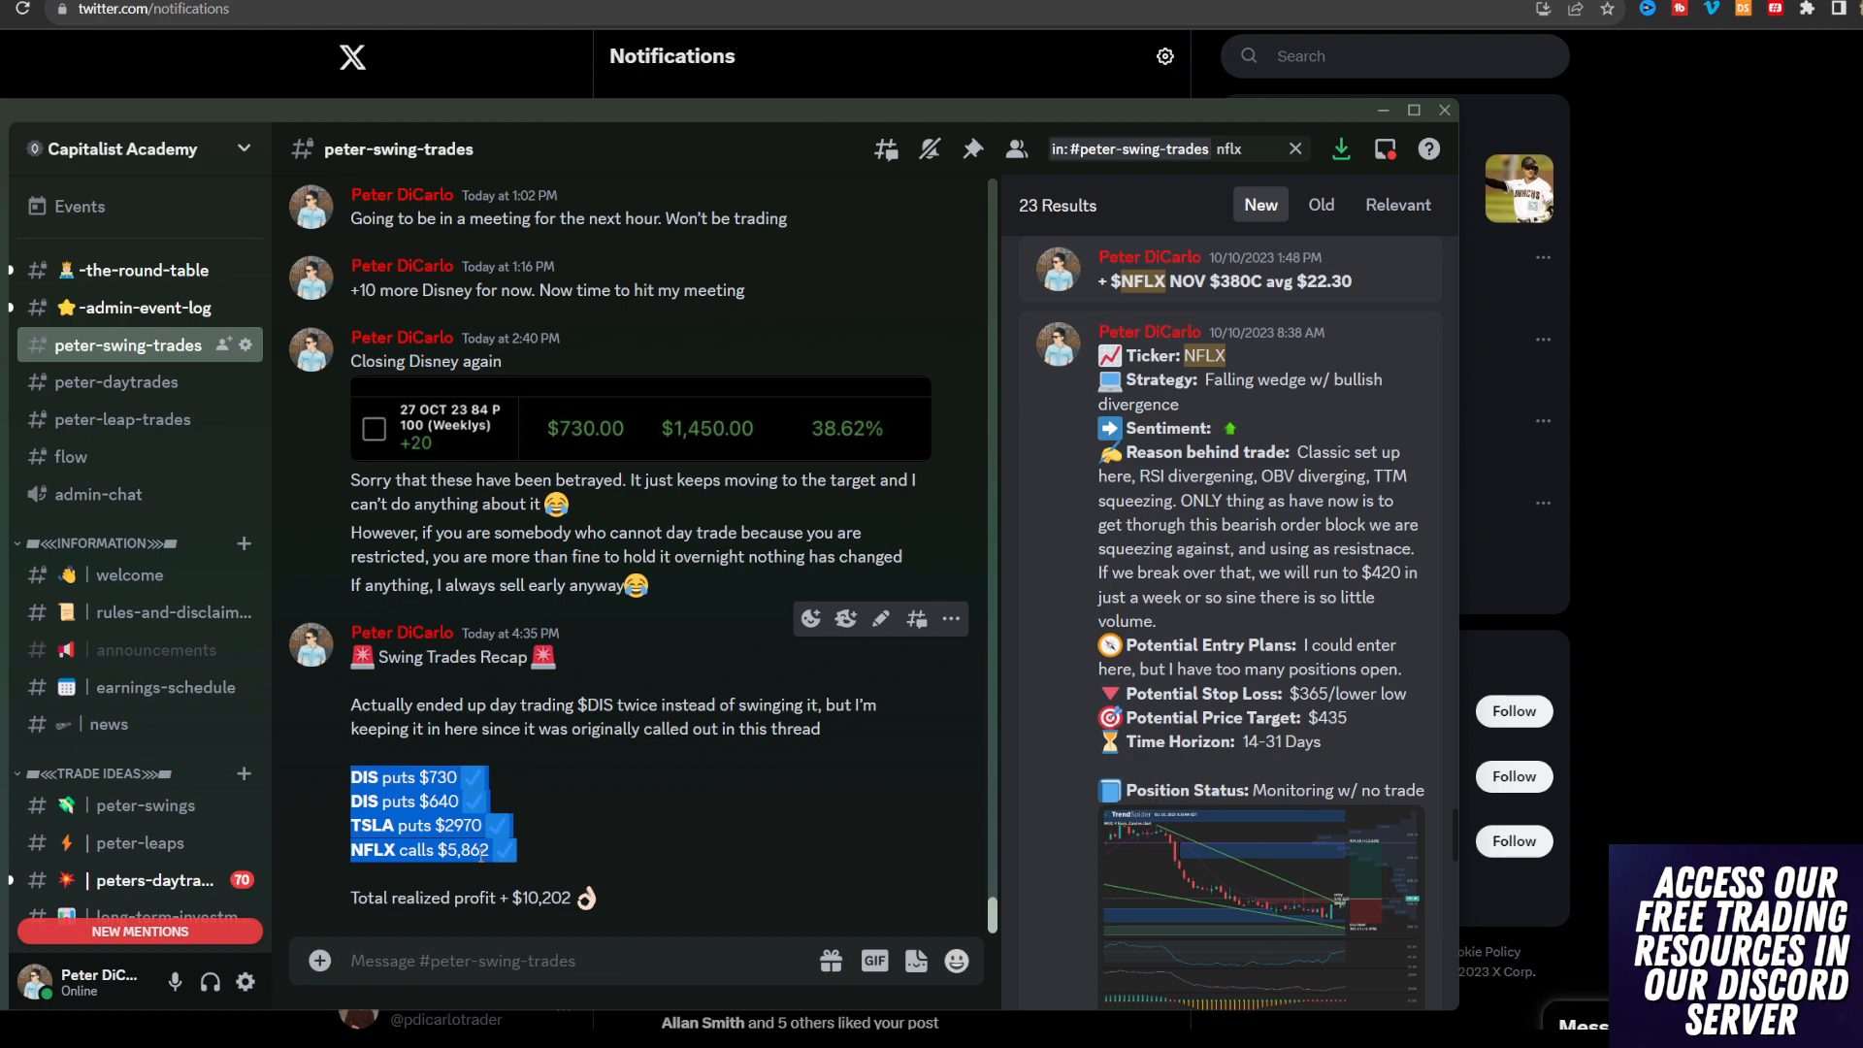
pyautogui.moveTo(1232, 484)
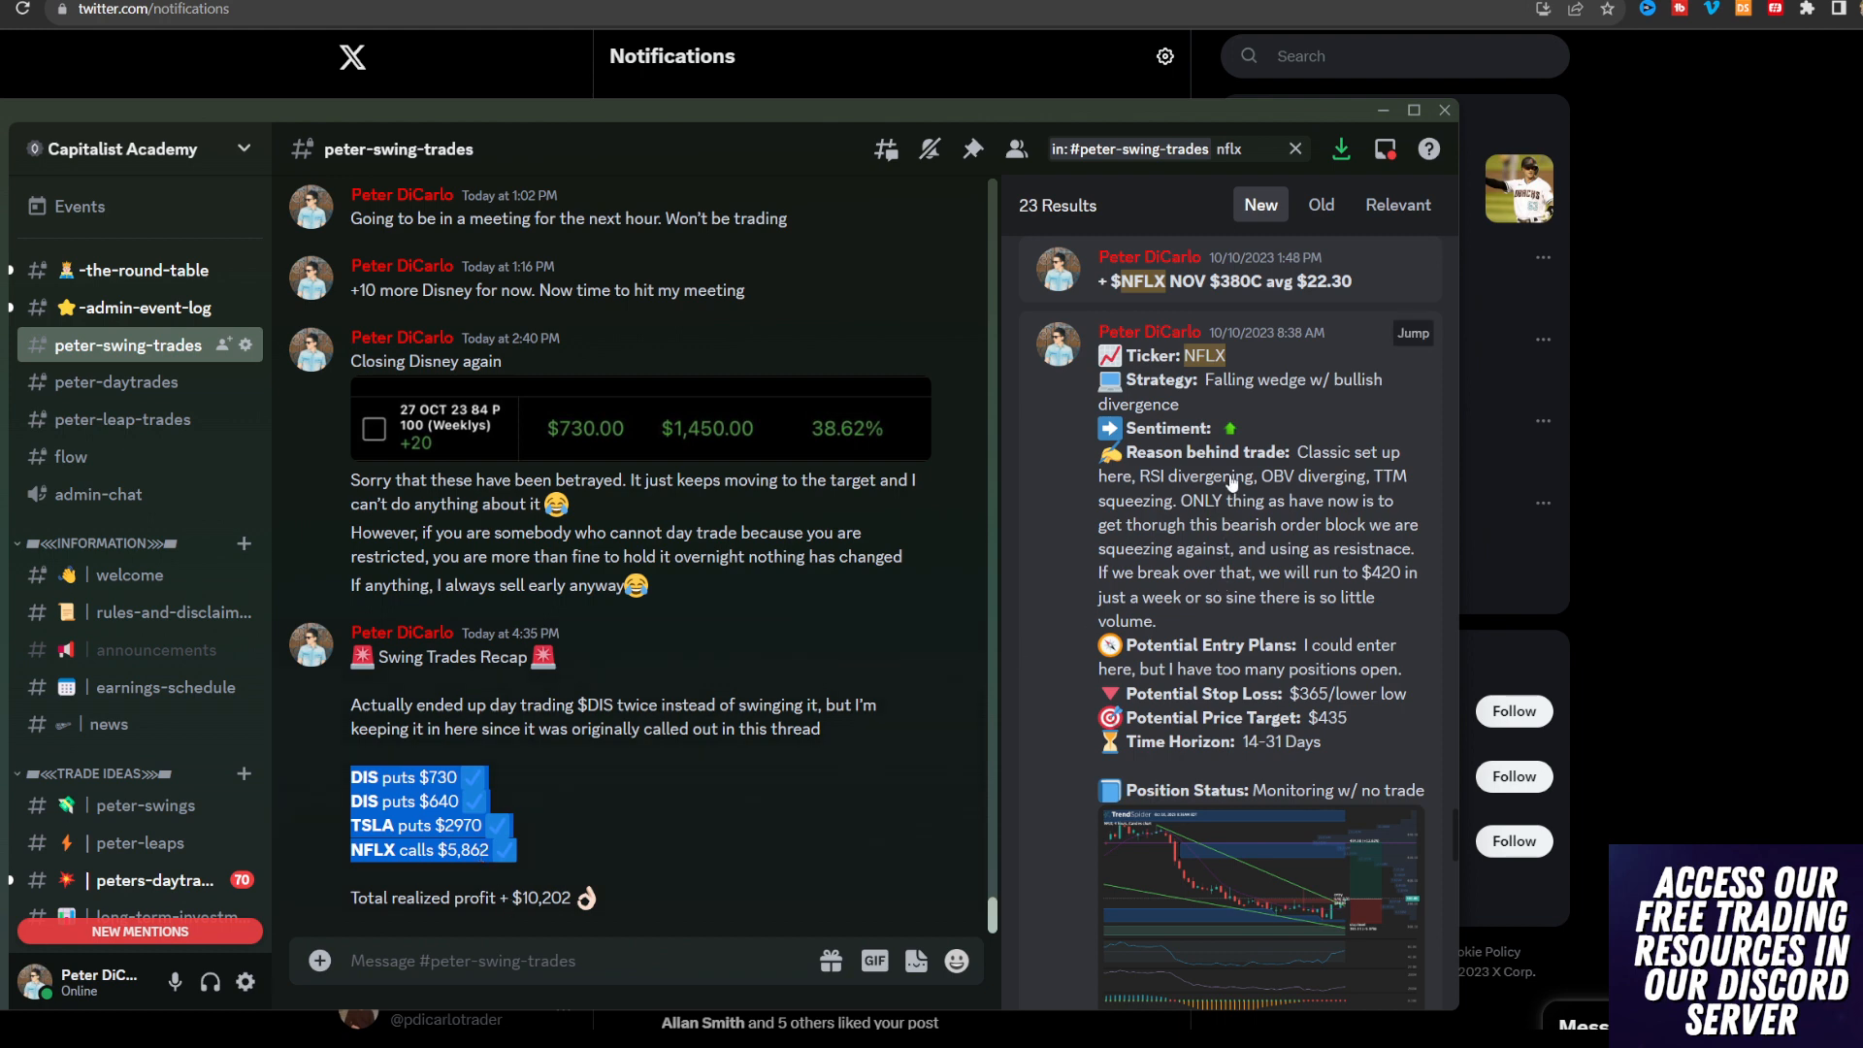
pyautogui.moveTo(1312, 377)
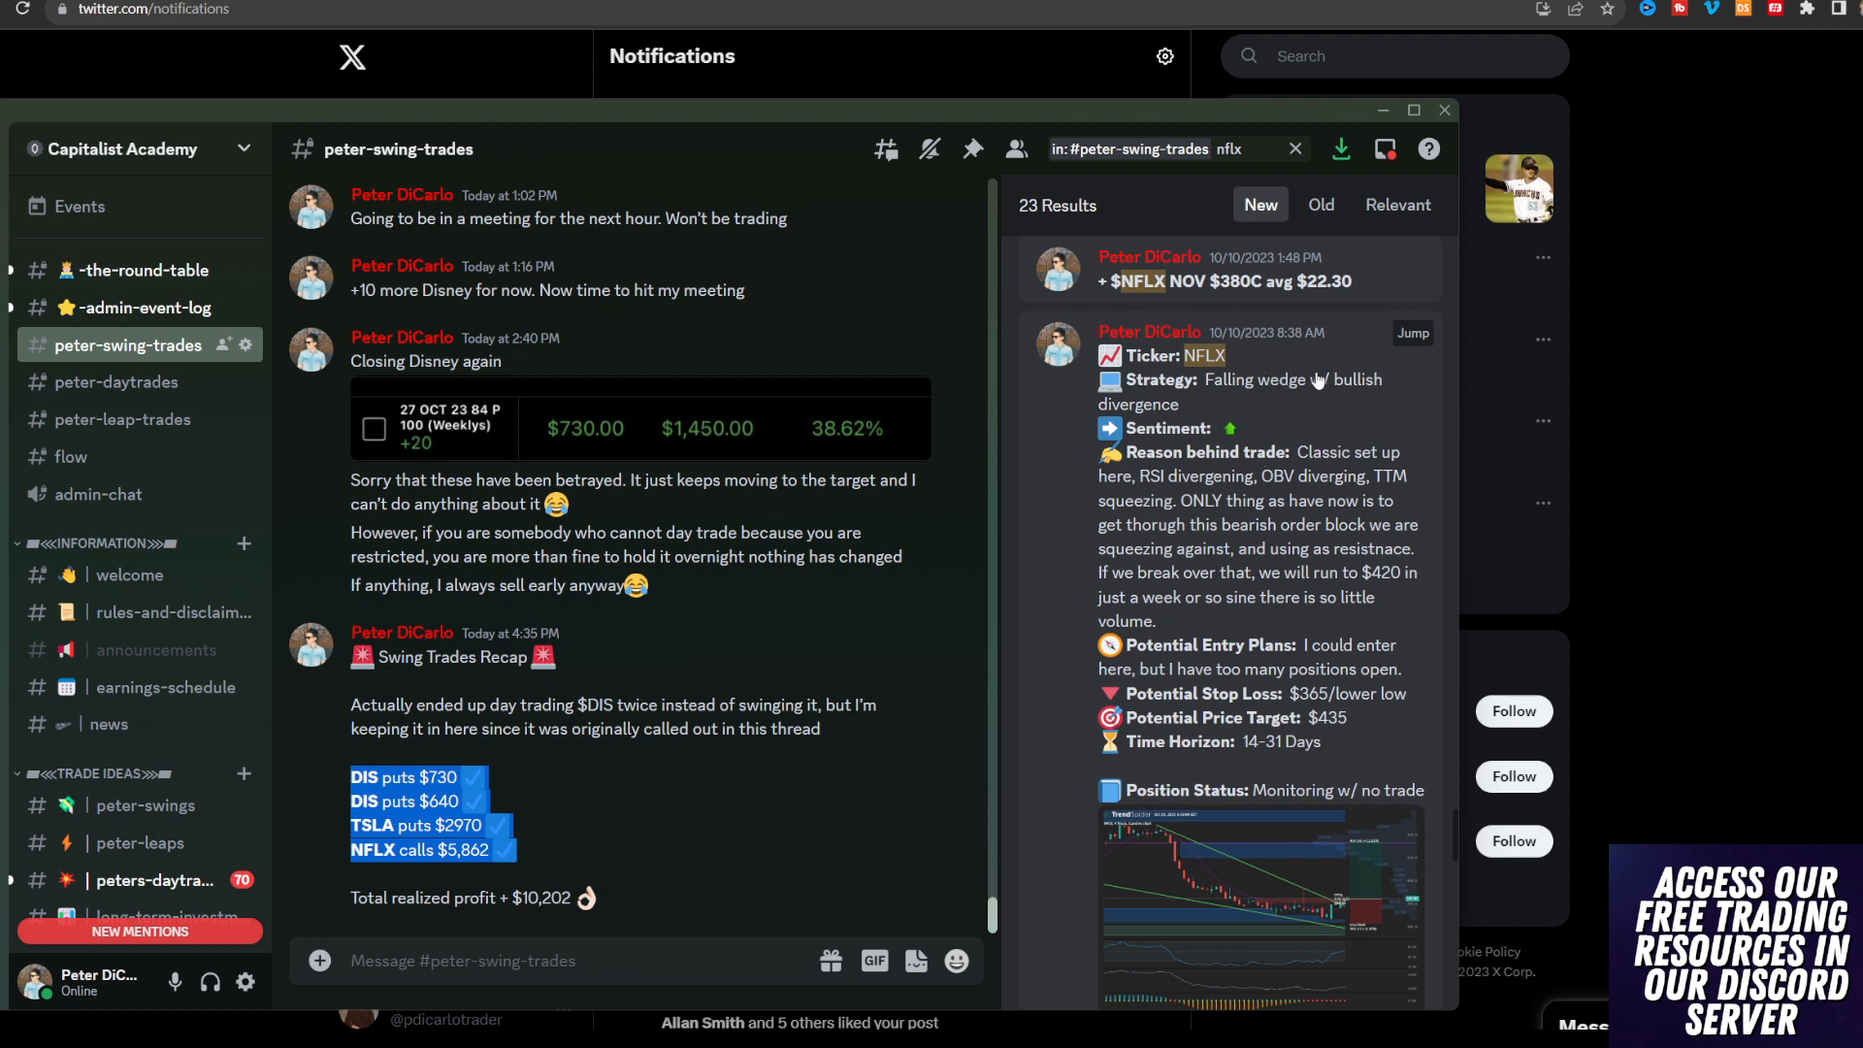
pyautogui.moveTo(1214, 387)
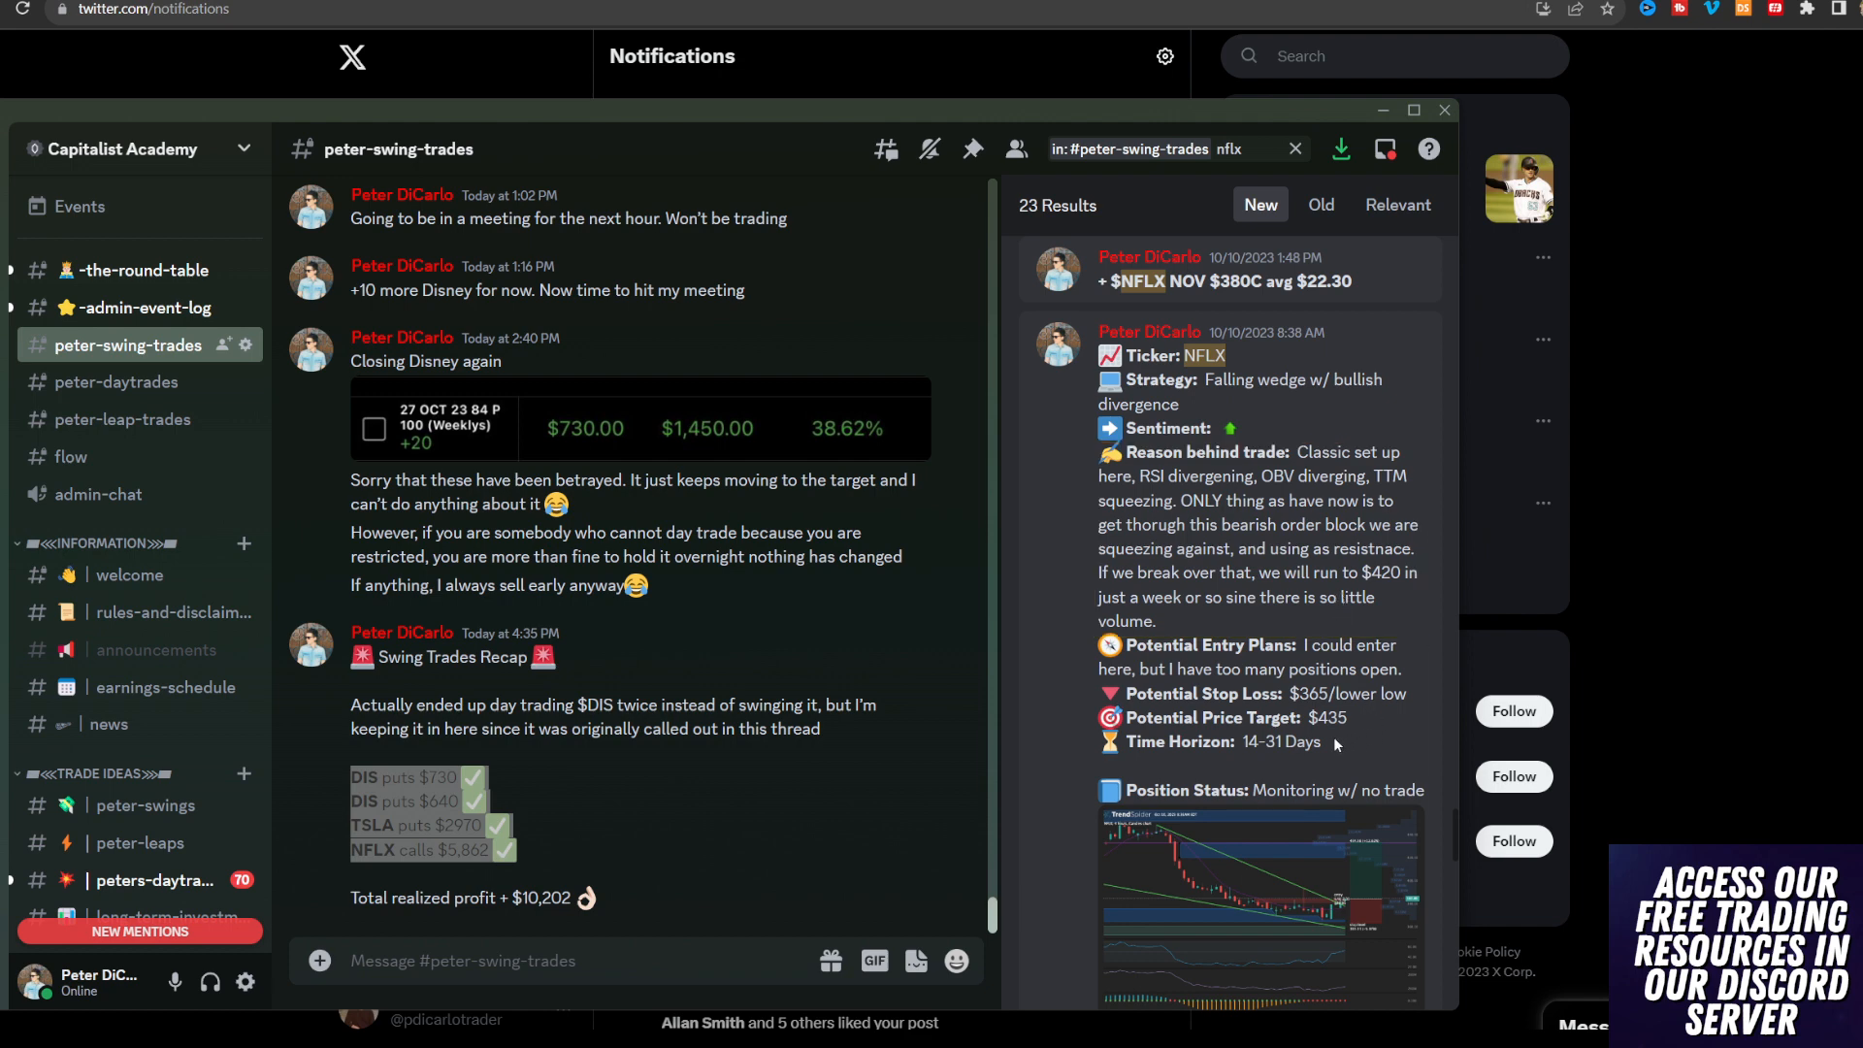
pyautogui.moveTo(1608, 281)
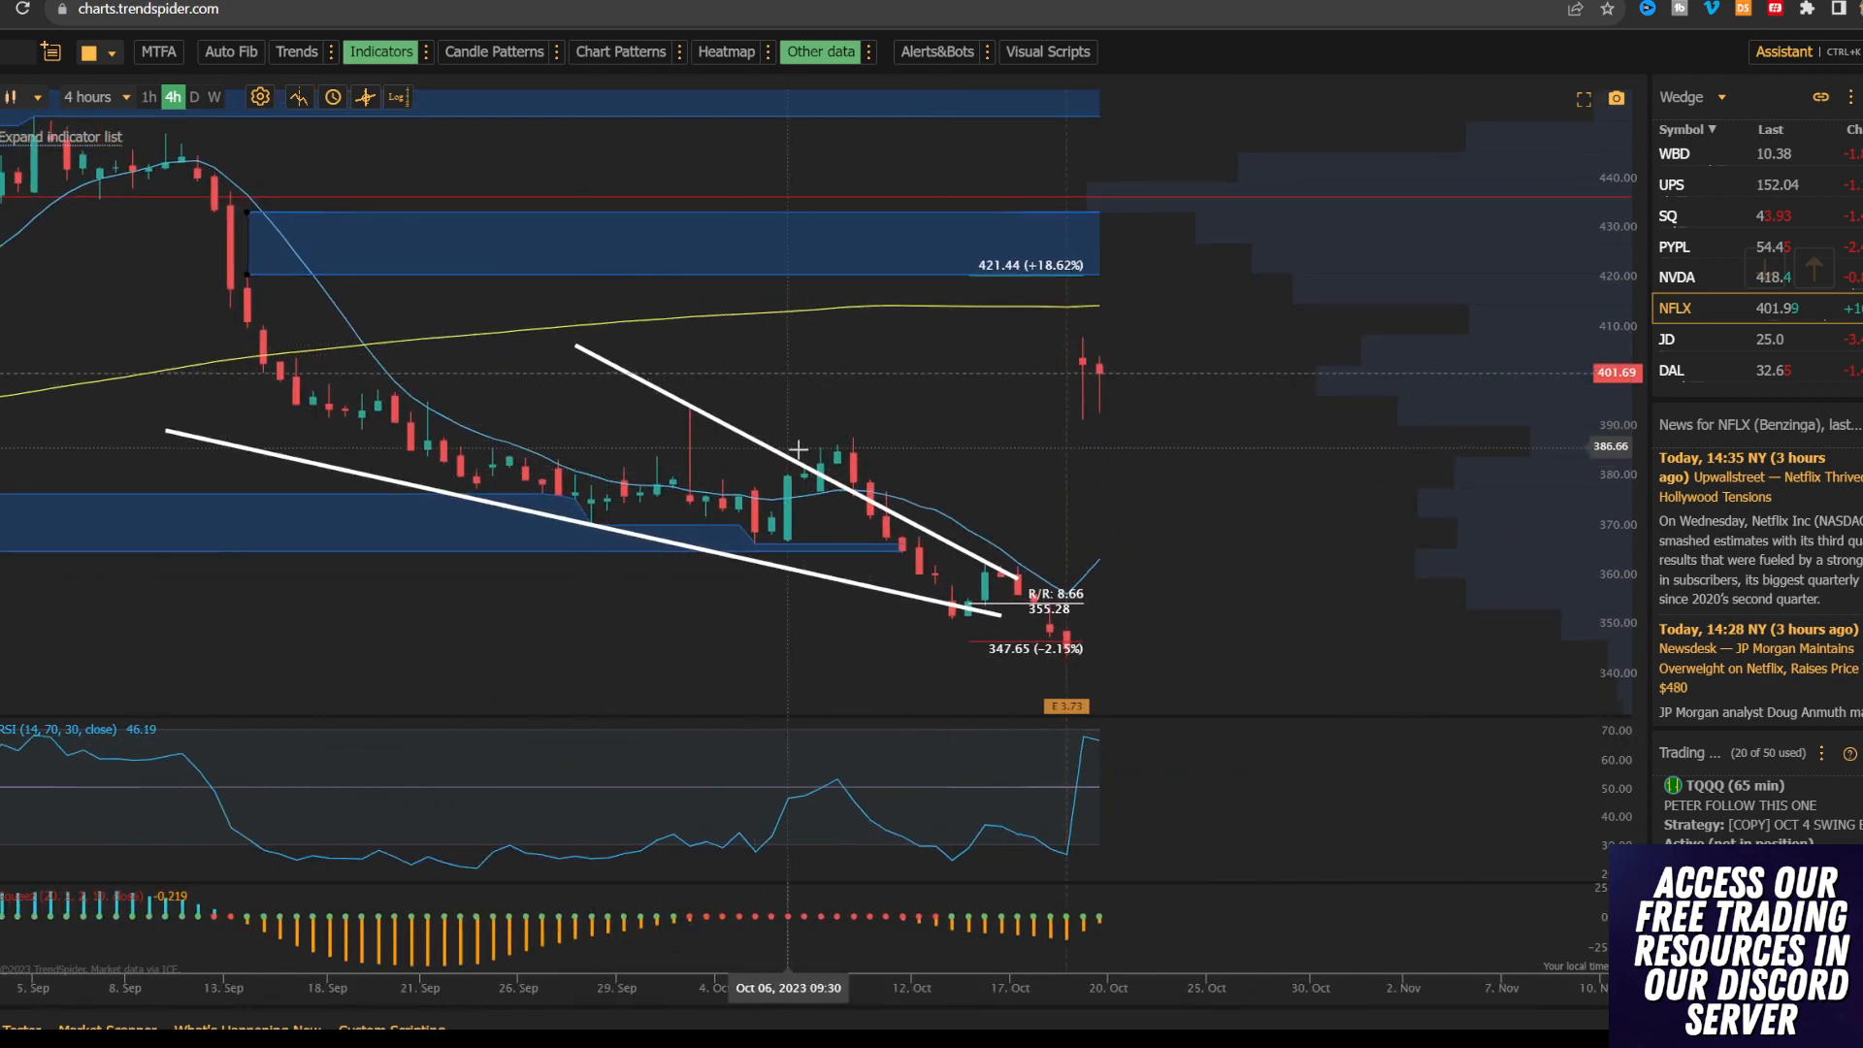
pyautogui.moveTo(1033, 582)
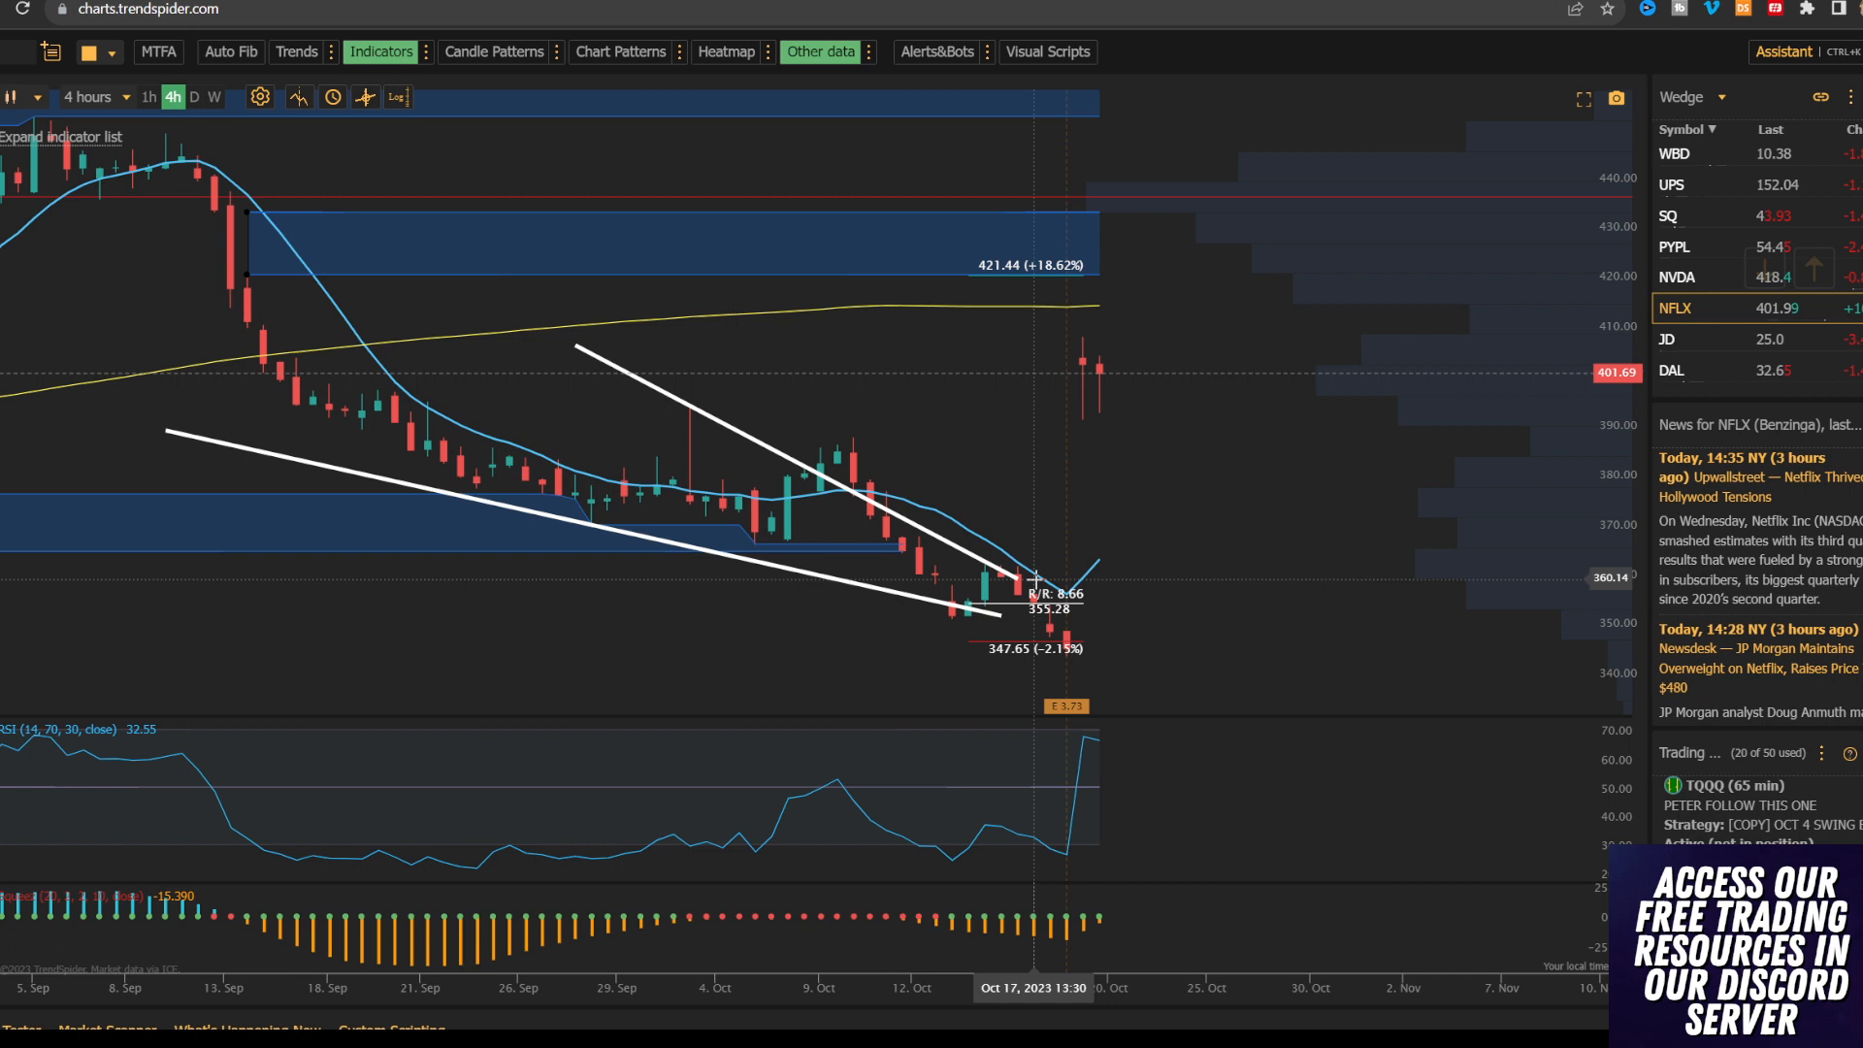
pyautogui.moveTo(475, 497)
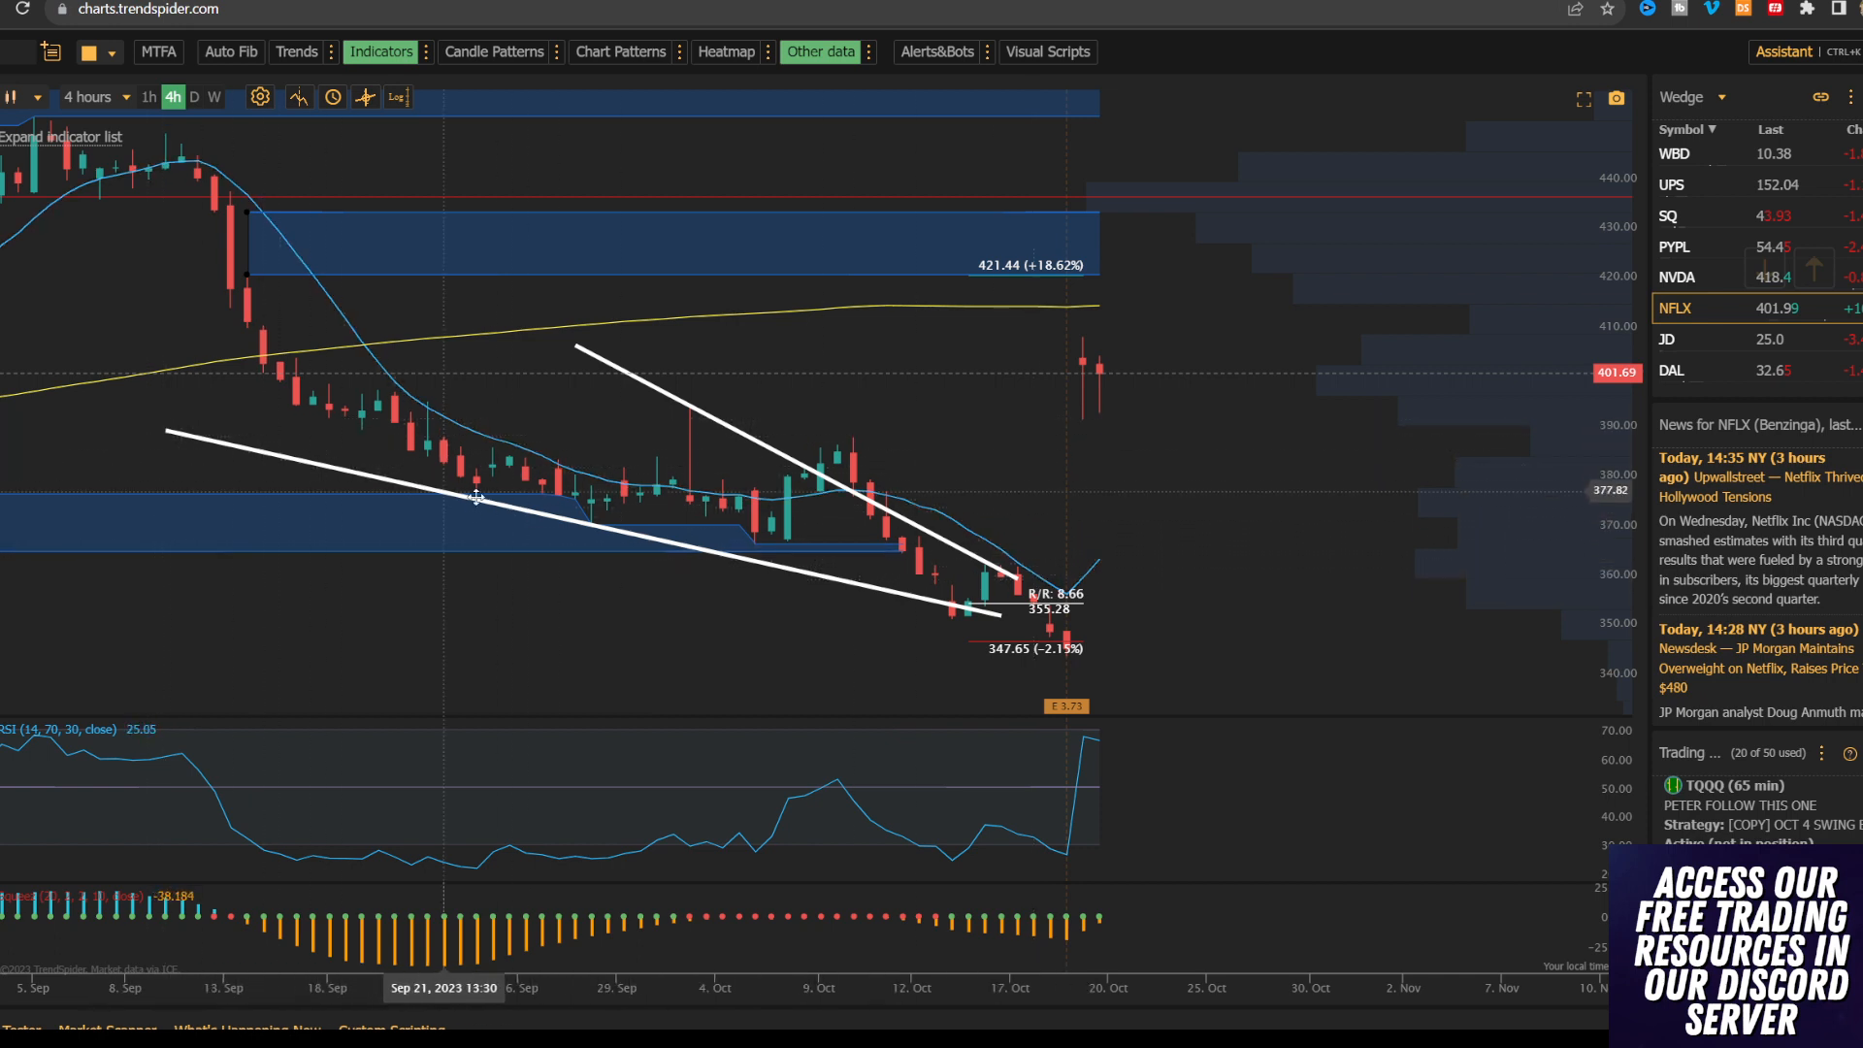
pyautogui.moveTo(969, 573)
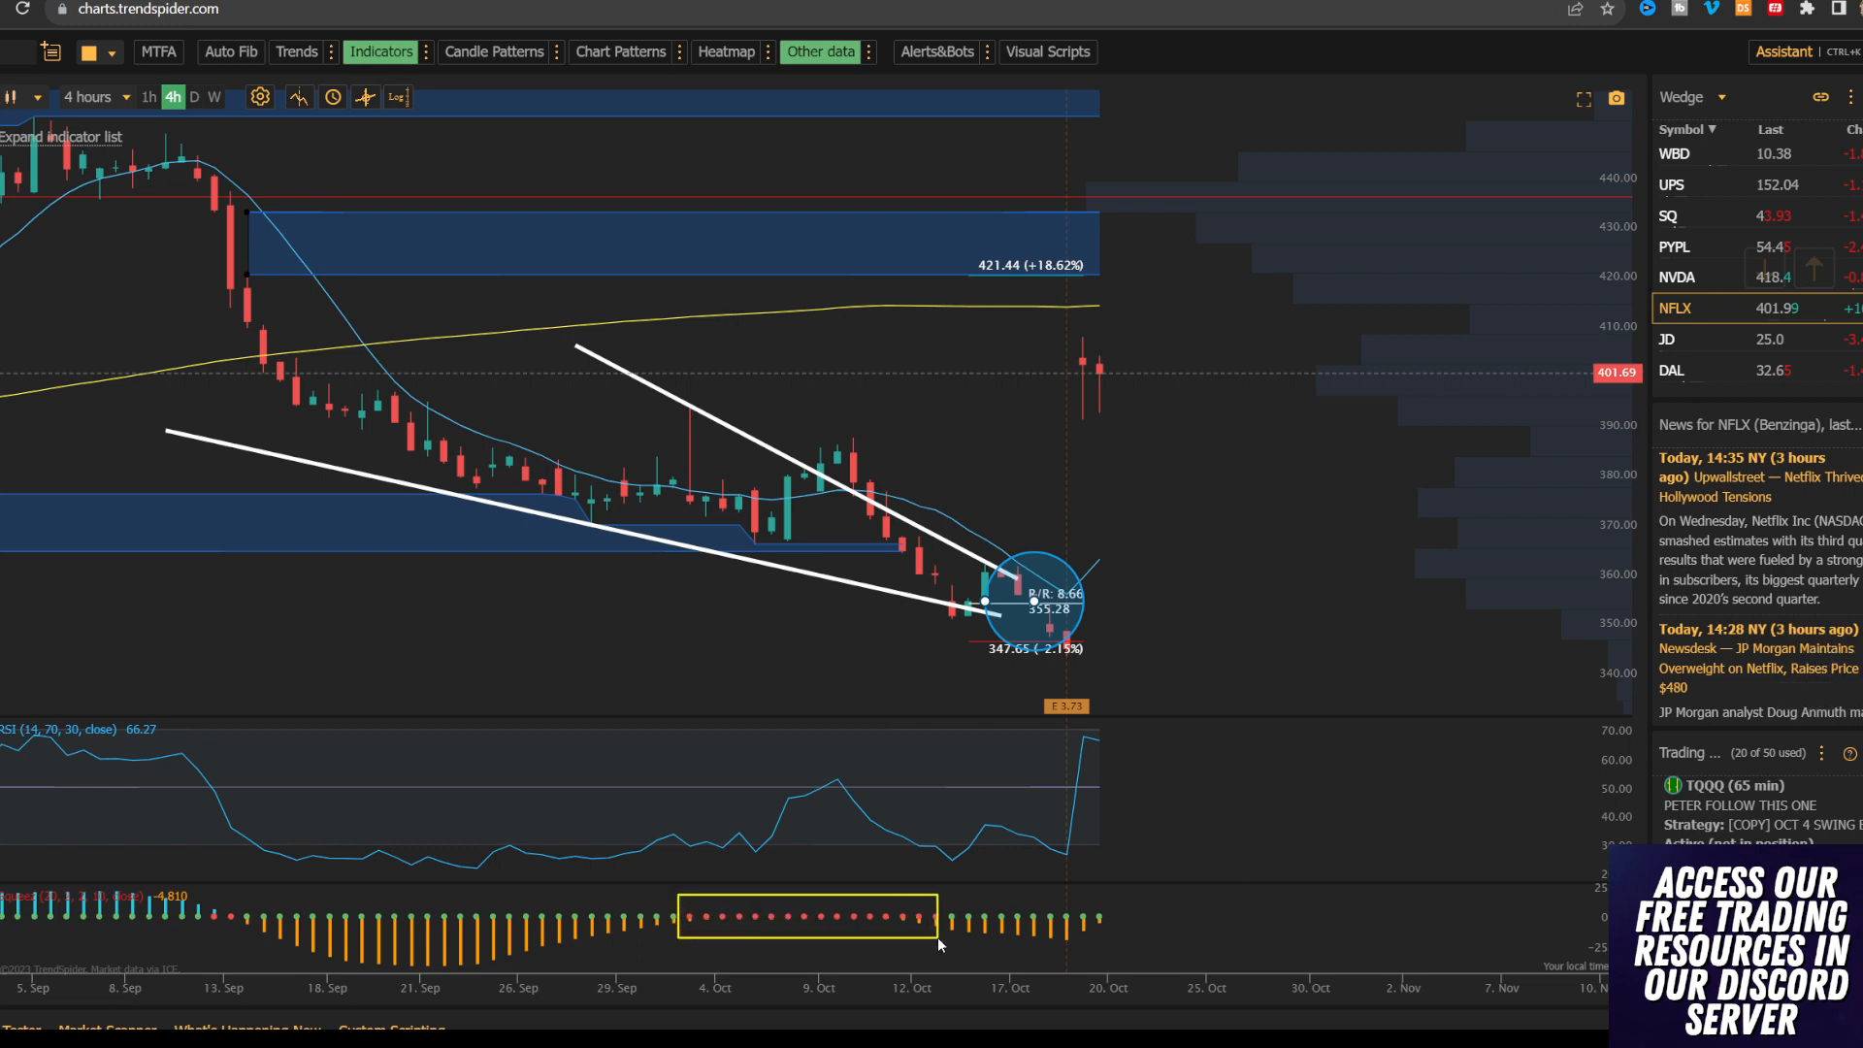
pyautogui.moveTo(1052, 583)
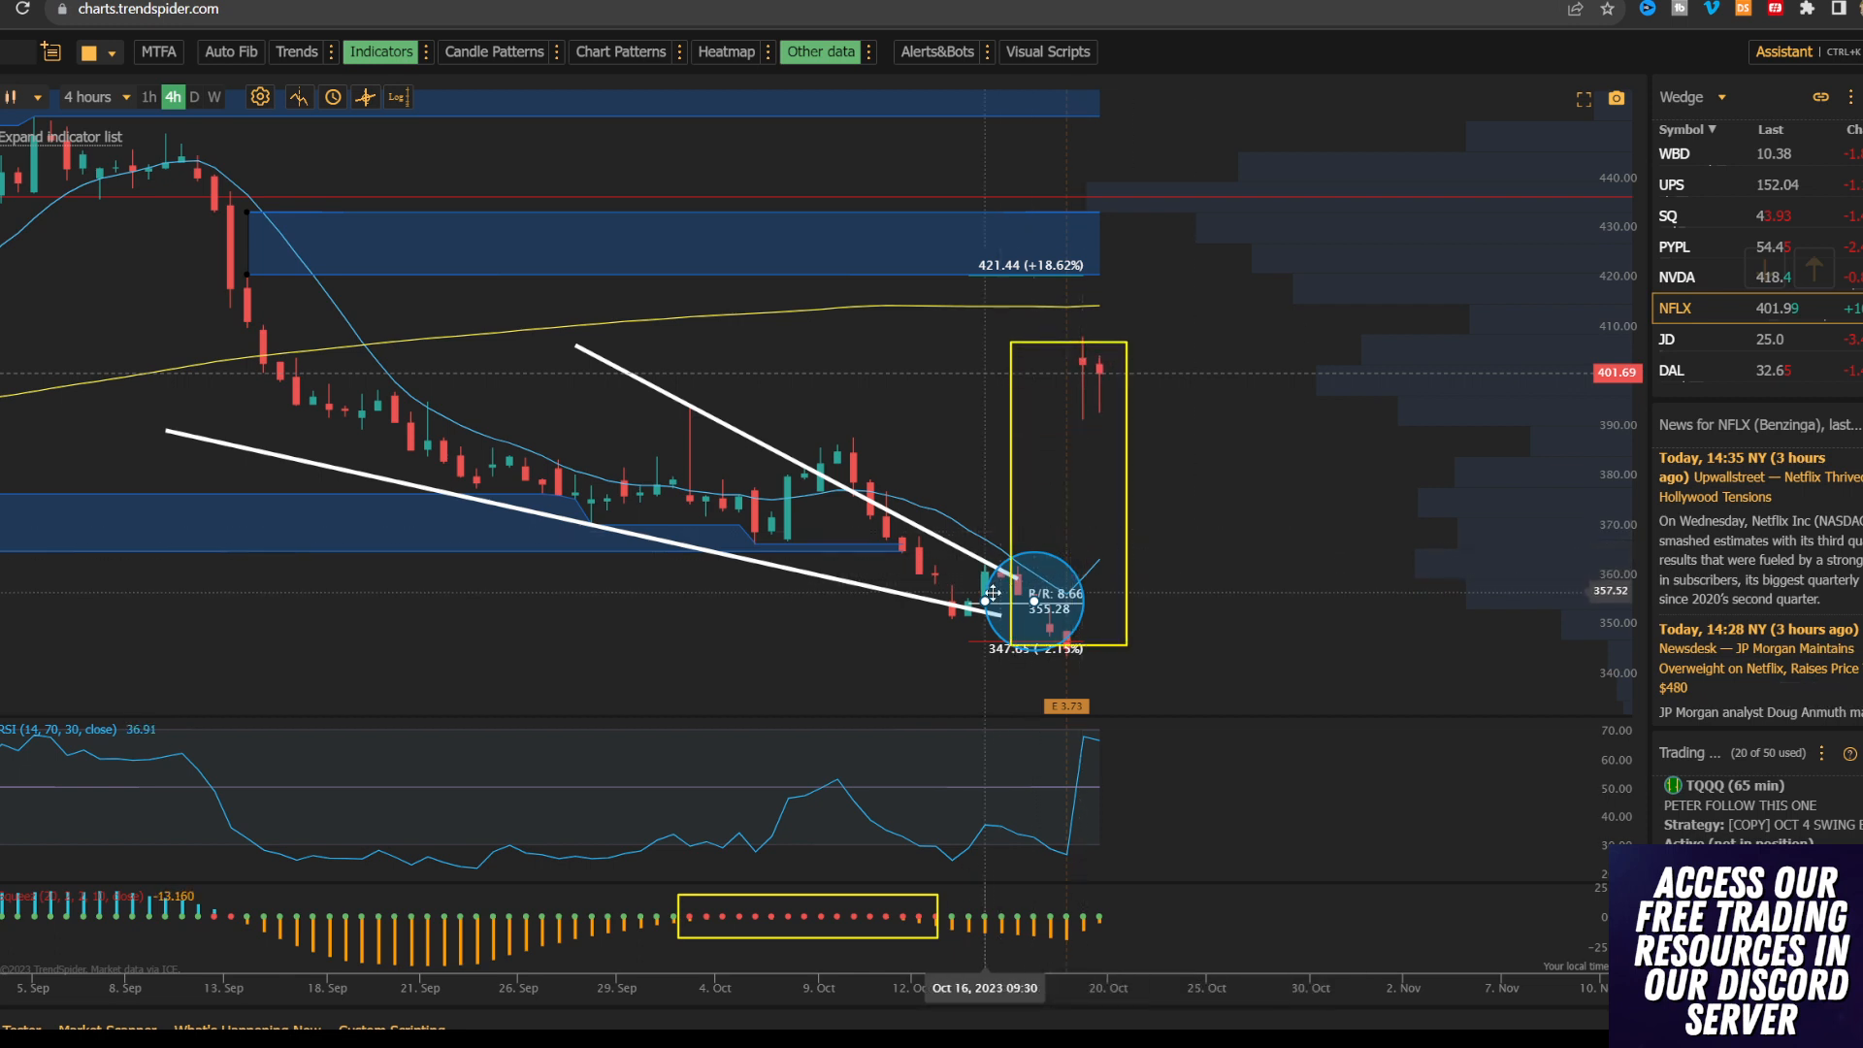
pyautogui.moveTo(949, 322)
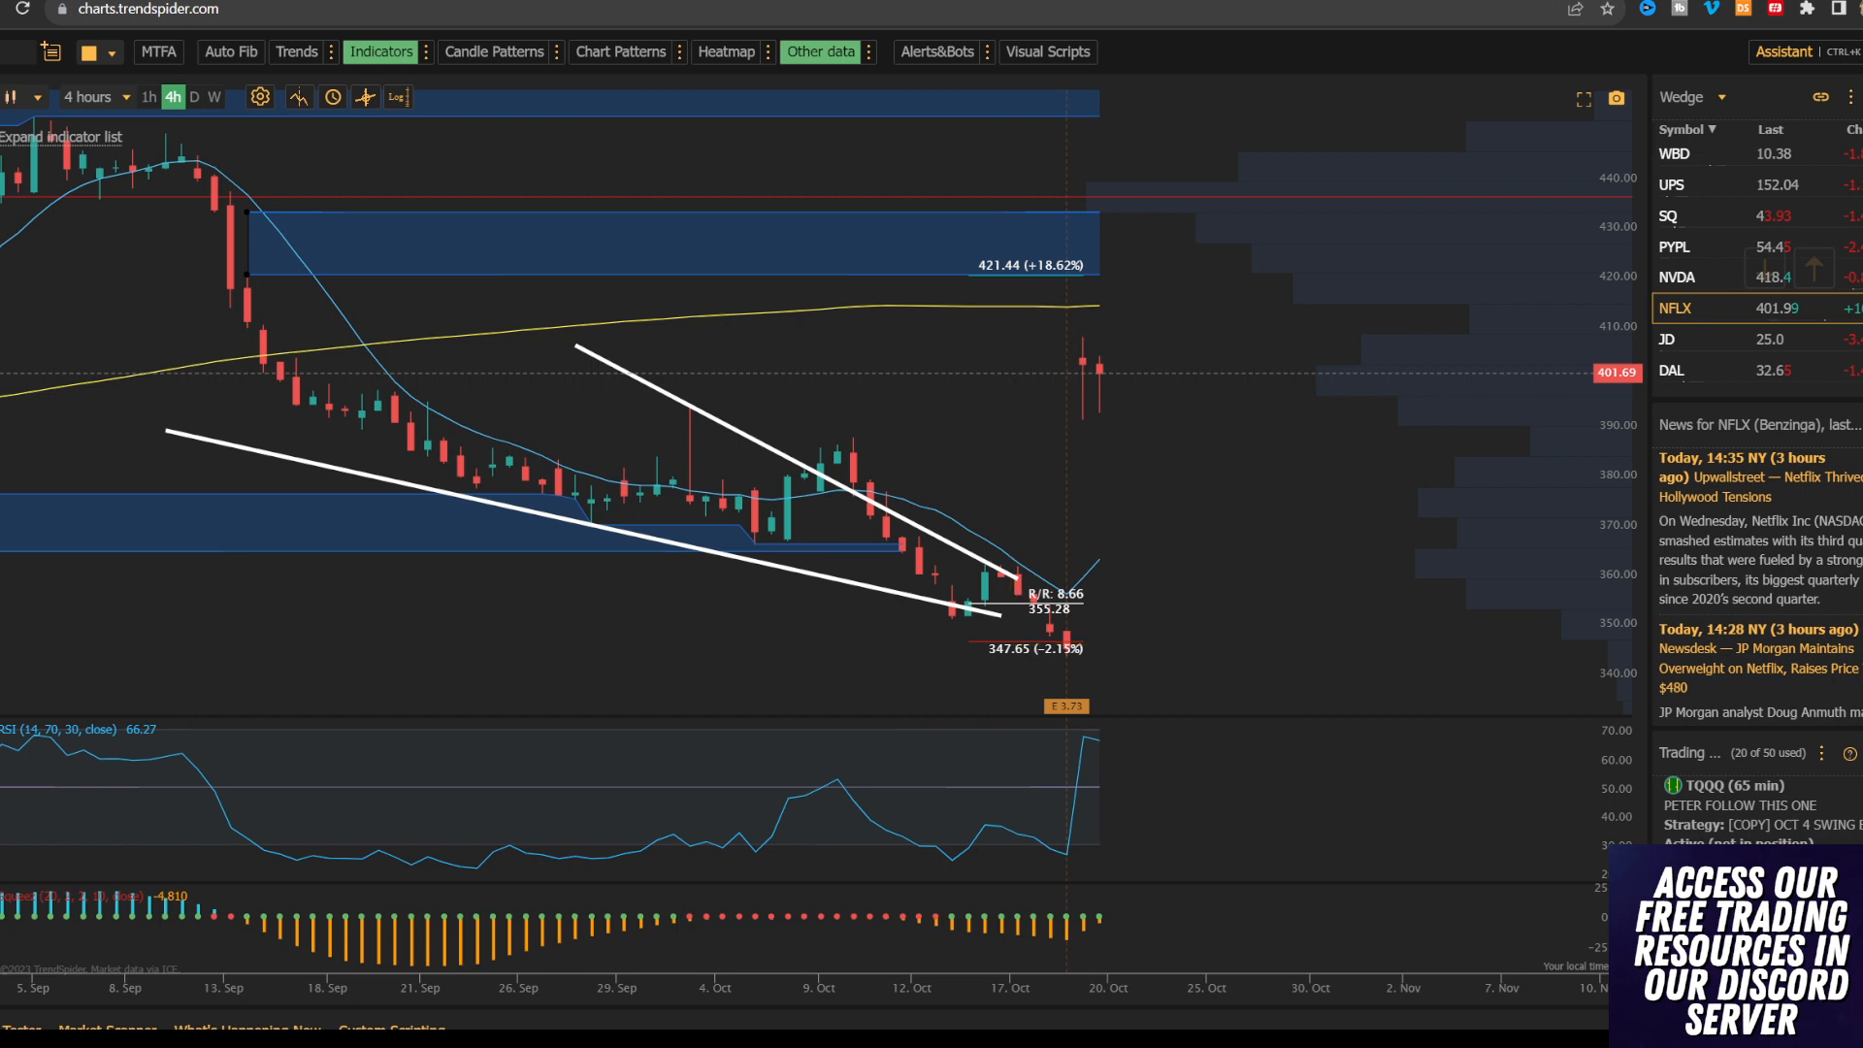
pyautogui.moveTo(1214, 666)
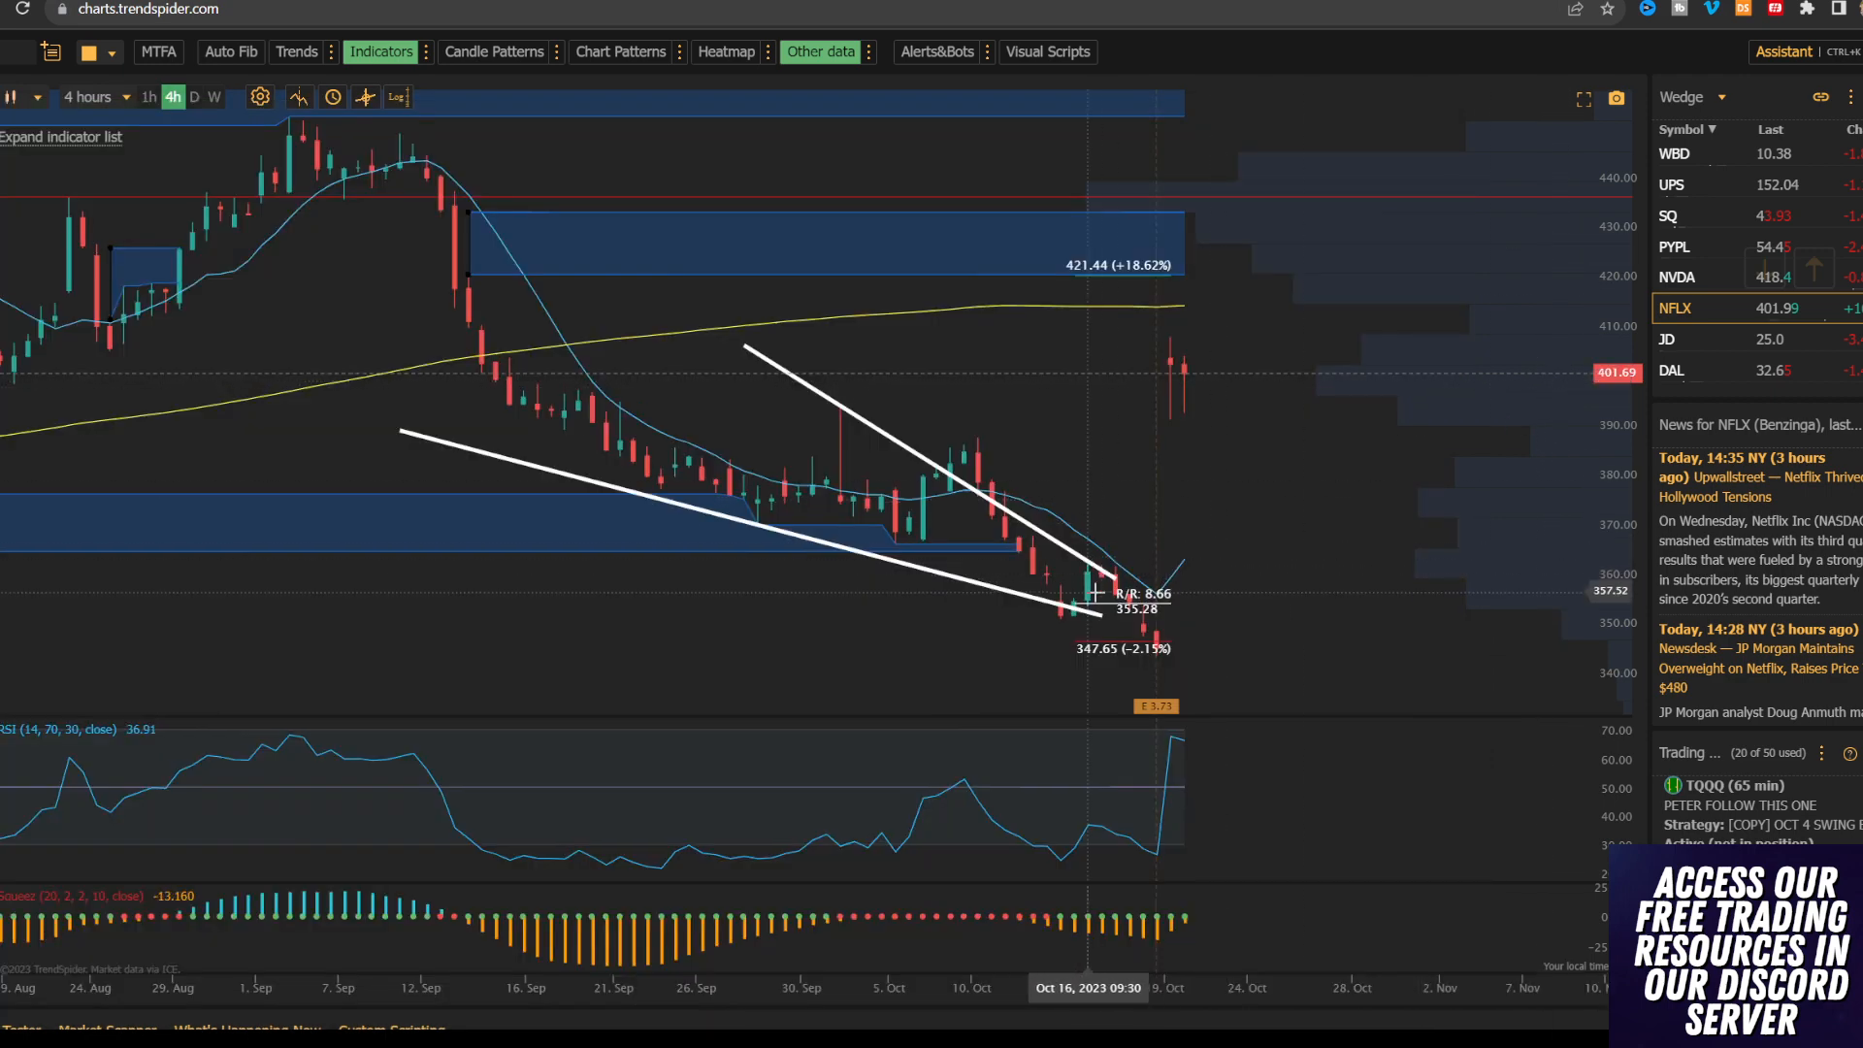
pyautogui.moveTo(1099, 619)
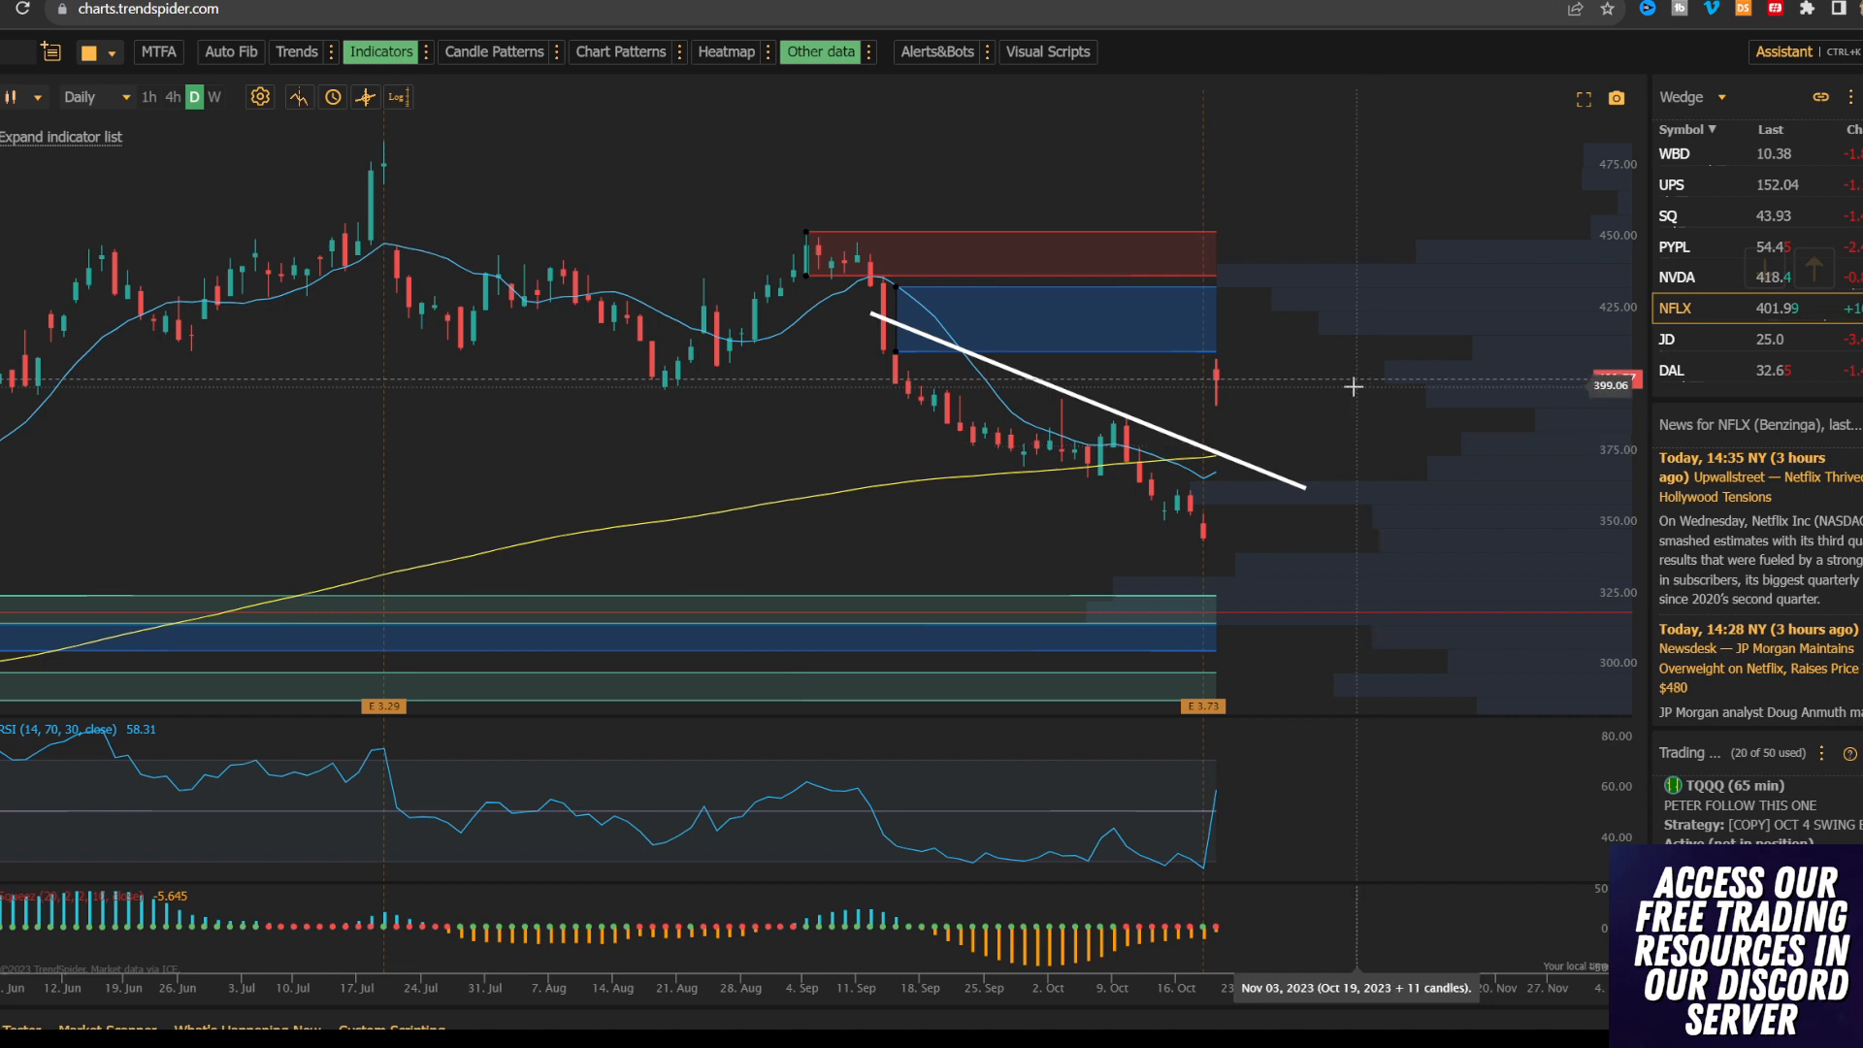
pyautogui.moveTo(1348, 375)
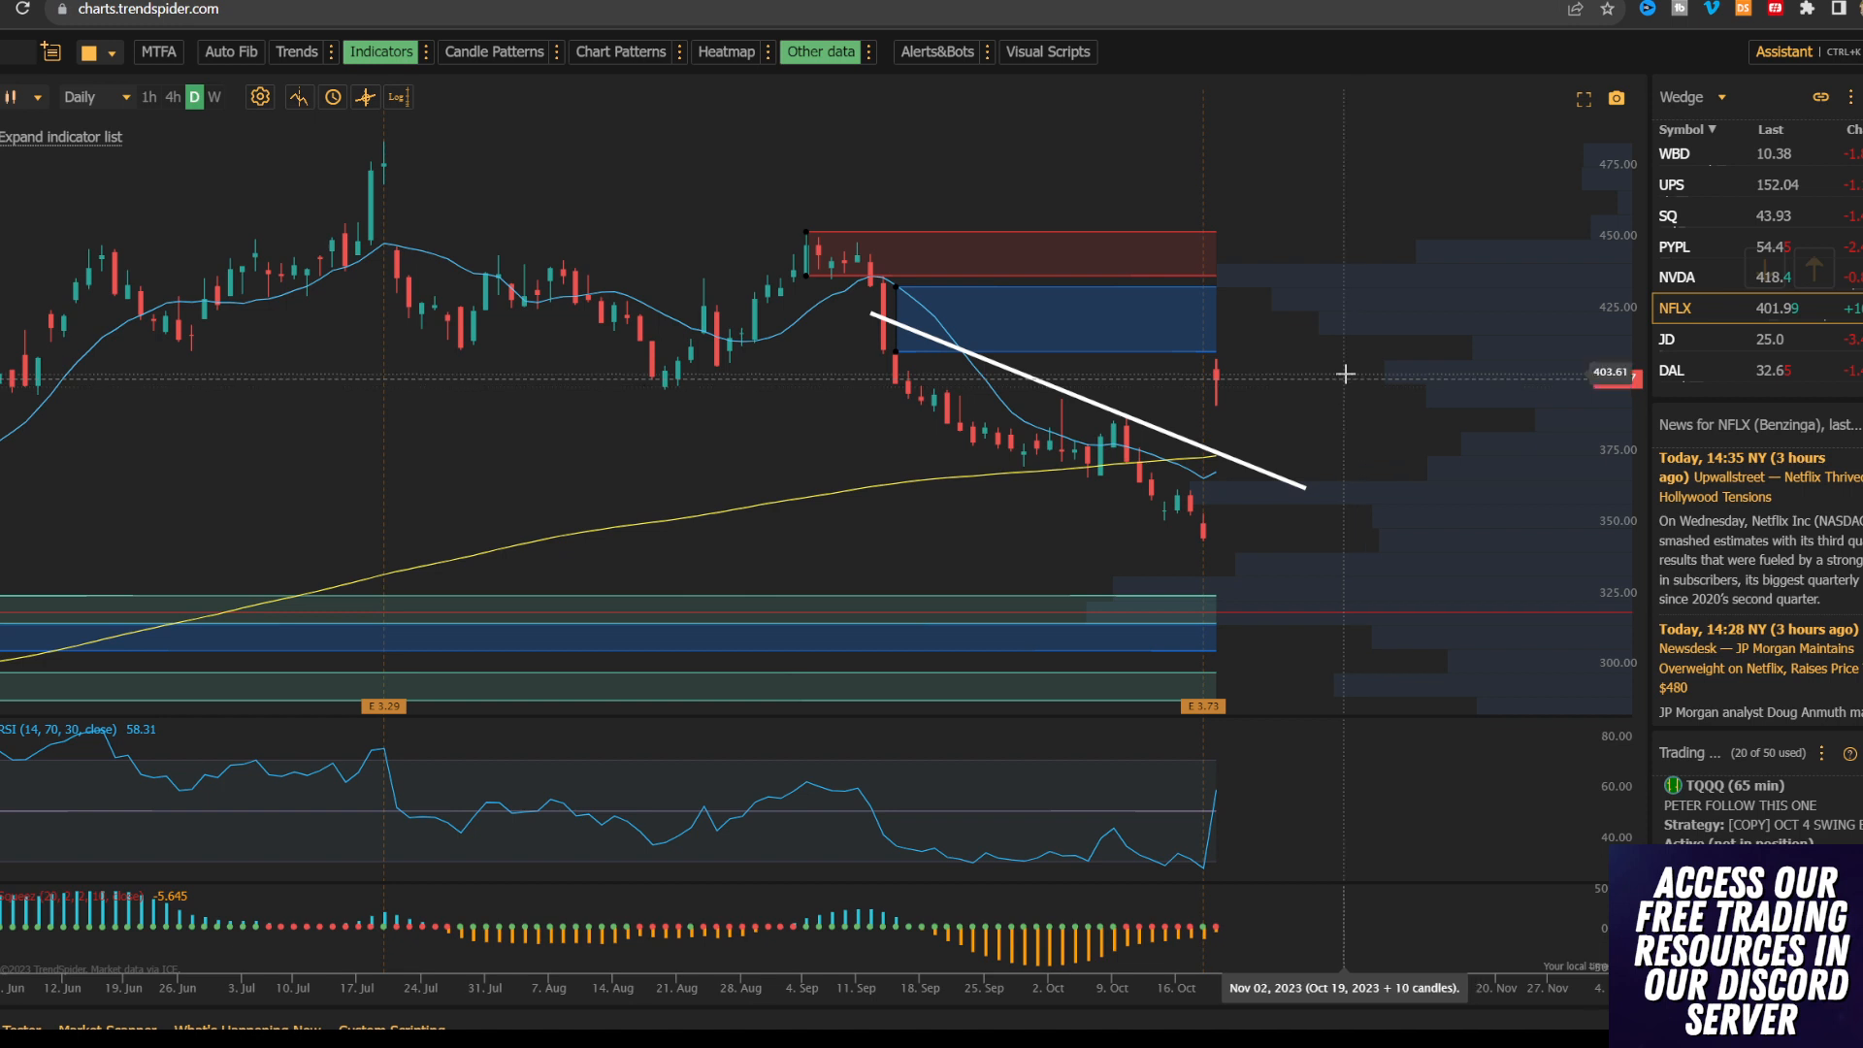